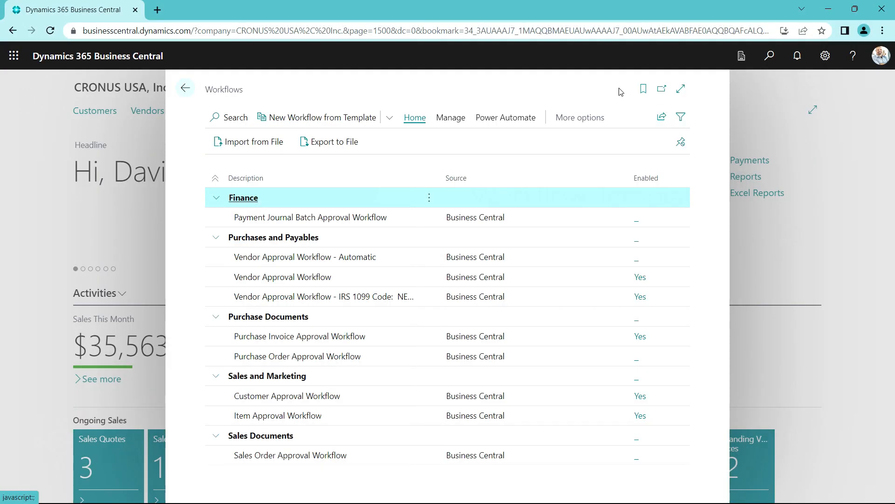
# Create a new workflow from the Item Approval Workflow template under Sales and Marketing
pyautogui.click(334, 117)
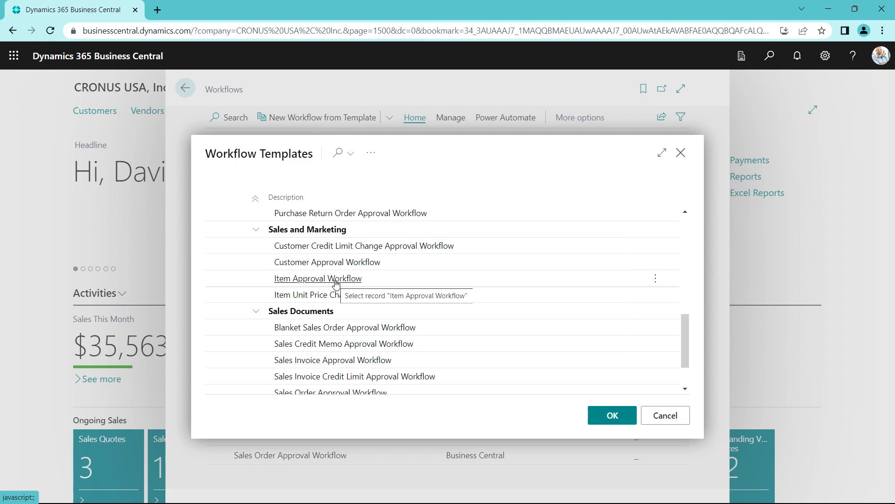
pyautogui.click(612, 415)
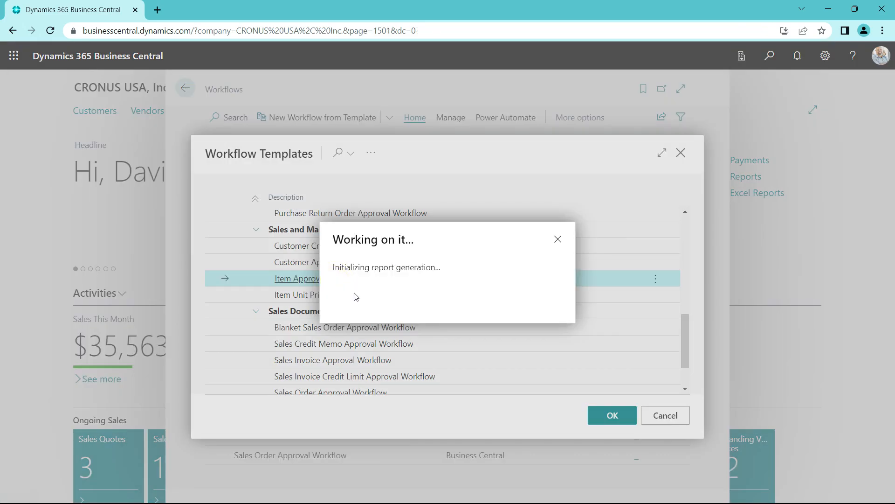
pyautogui.click(612, 415)
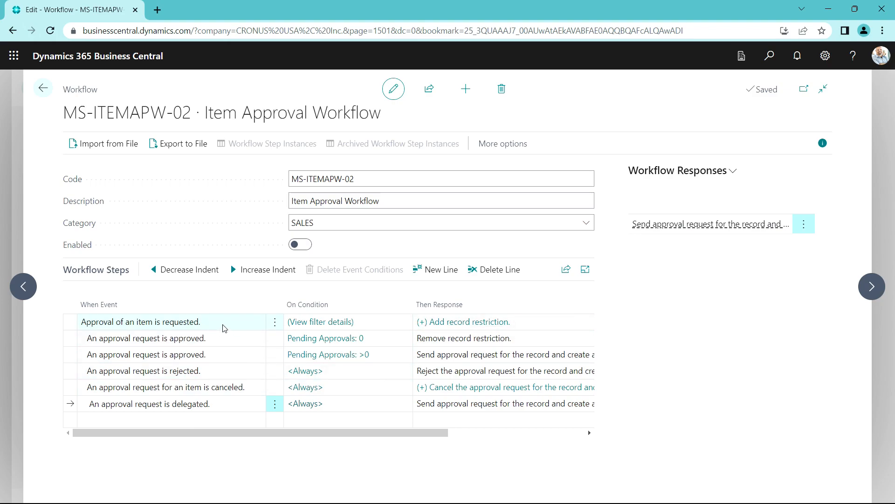
pyautogui.moveTo(224, 327)
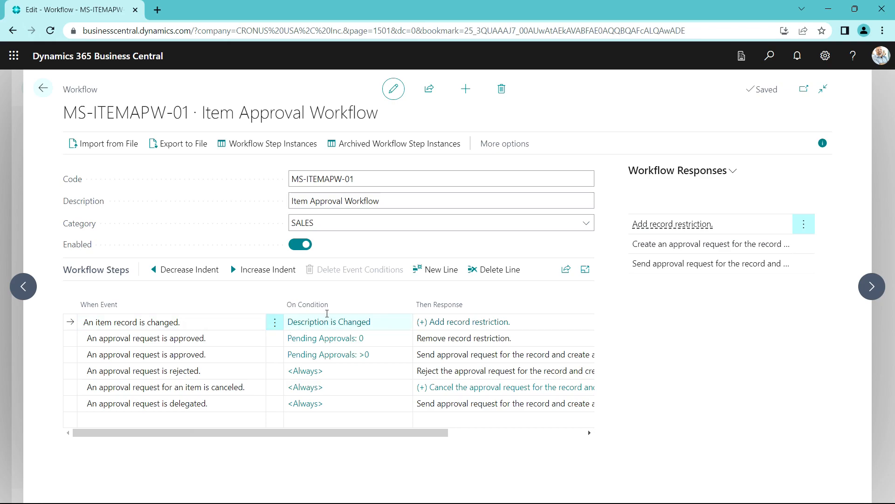
pyautogui.moveTo(327, 325)
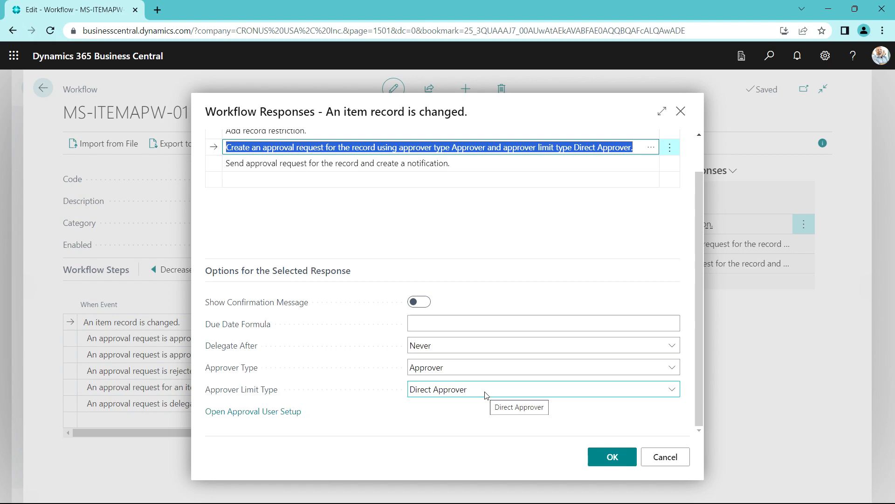
# Review the approval user setup with each user's approver and limits, then start a new item
pyautogui.click(252, 411)
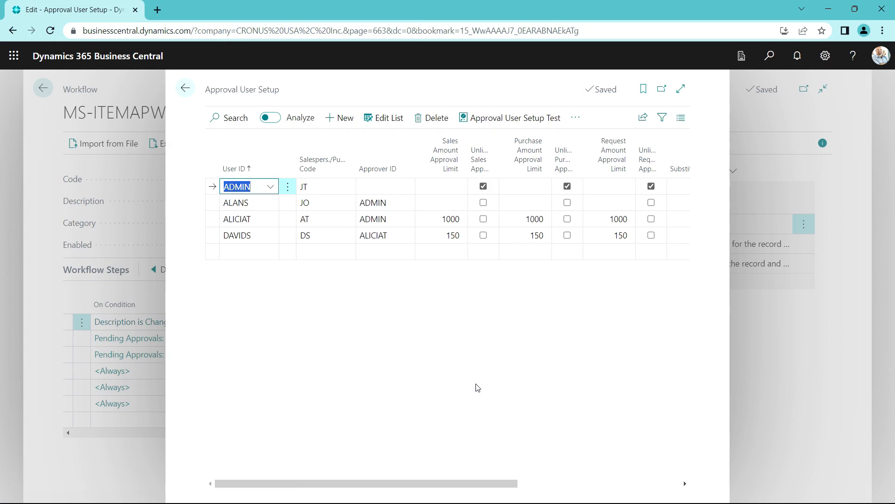
pyautogui.moveTo(461, 389)
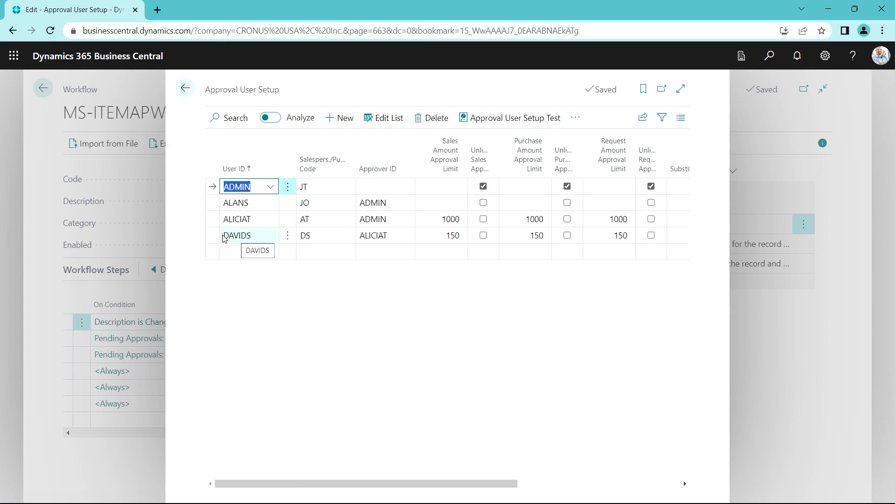
pyautogui.click(237, 235)
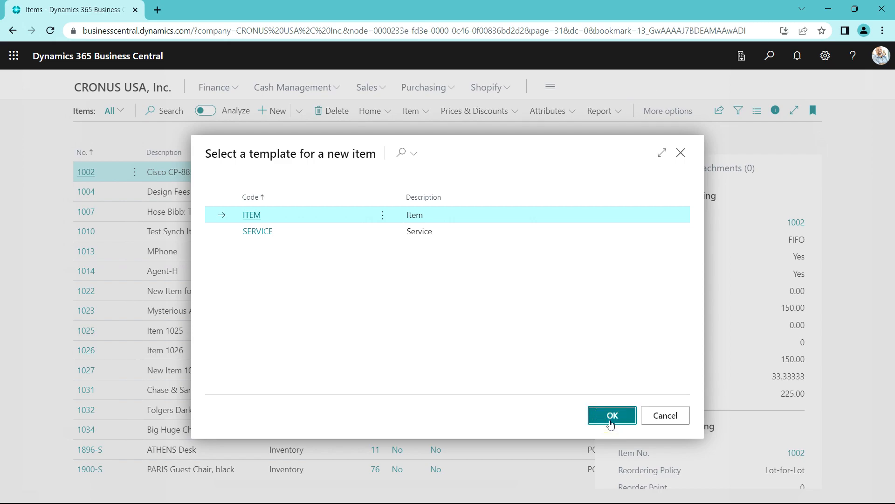
# Create item 1035 from the ITEM template and describe it as 'Office Chair 2'
pyautogui.click(612, 415)
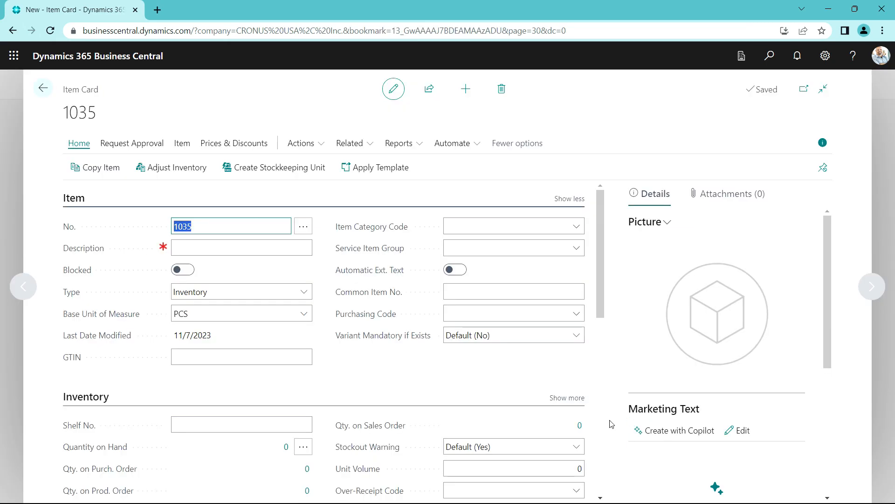
pyautogui.click(241, 247)
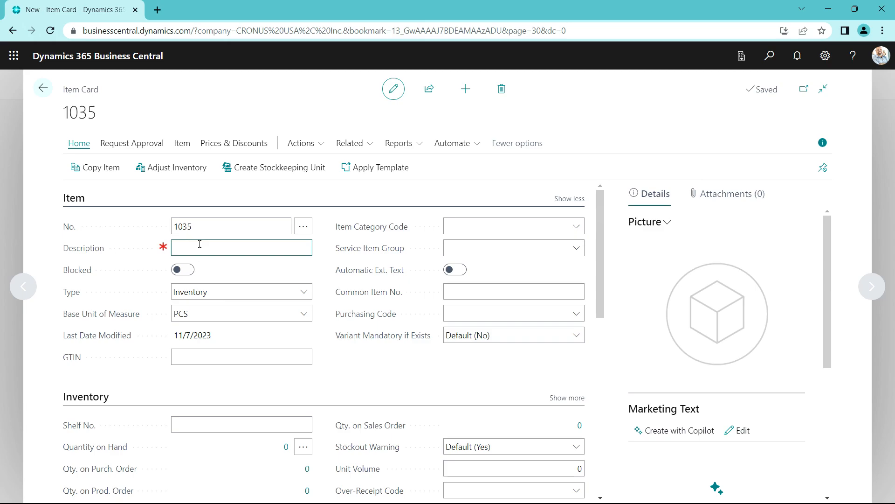
pyautogui.write('Office Chair 2')
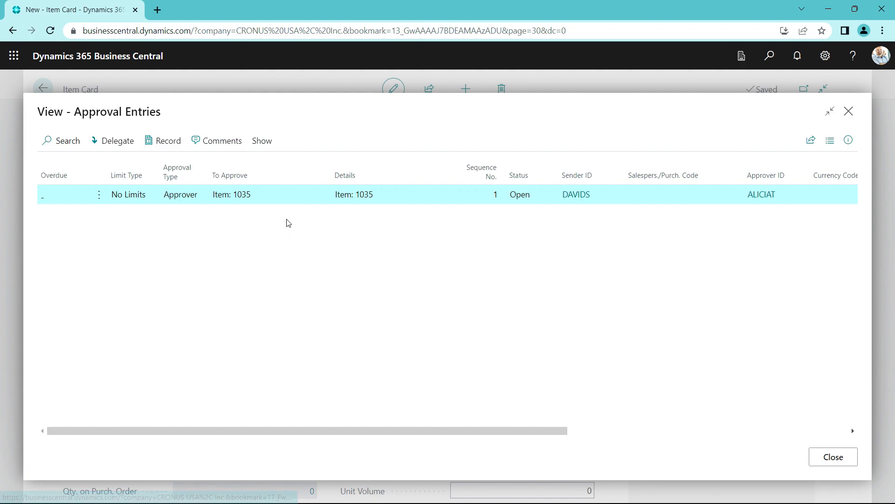
pyautogui.moveTo(292, 219)
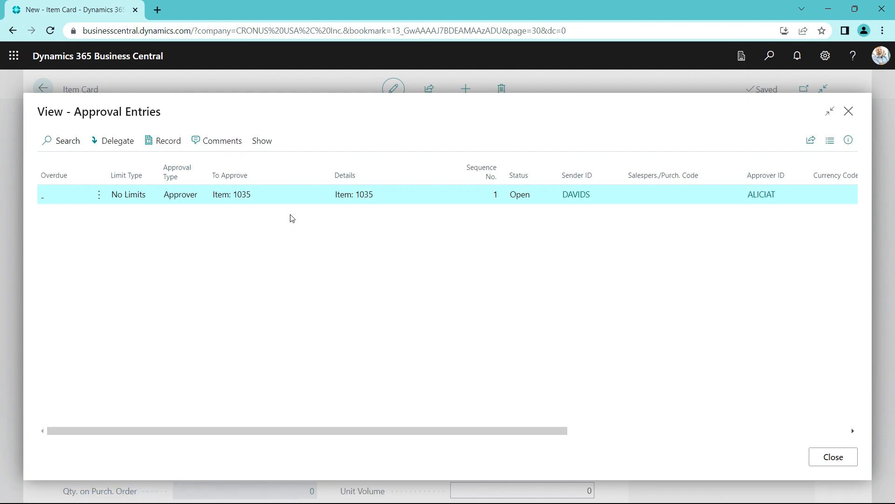
pyautogui.moveTo(775, 215)
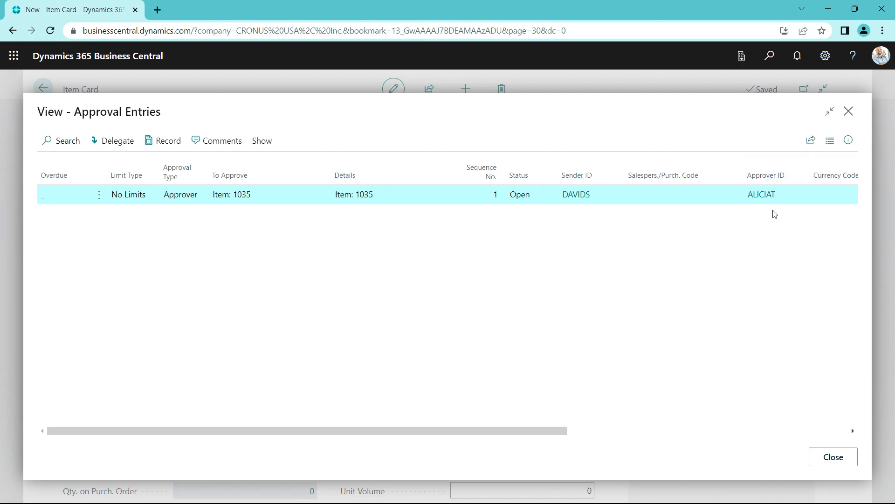
pyautogui.click(833, 457)
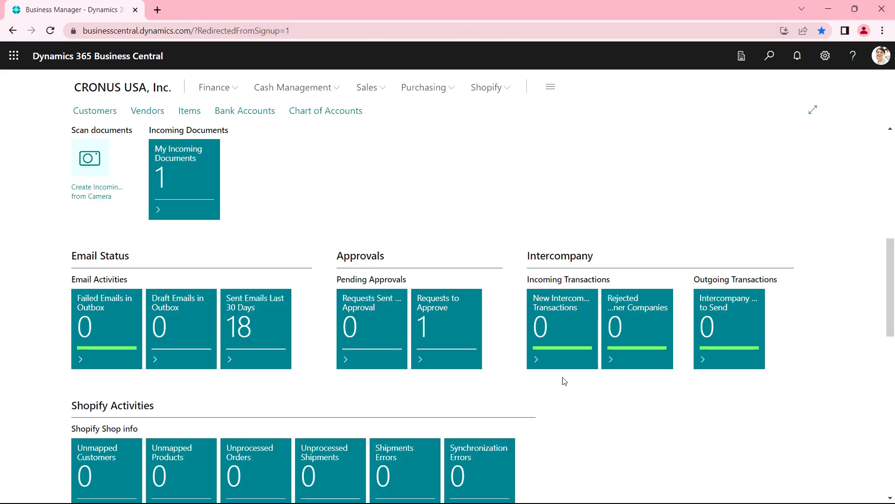
pyautogui.moveTo(435, 324)
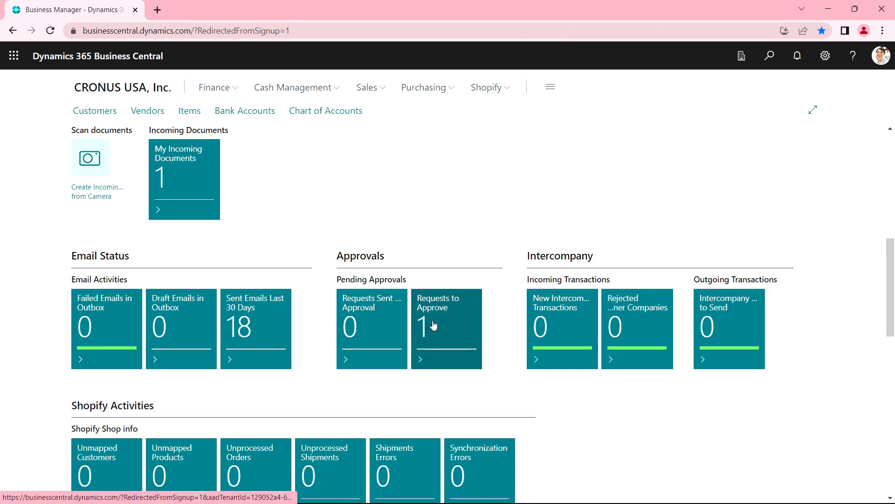
# View the approver's Requests to Approve list showing the item 1035 request from DAVIDS
pyautogui.click(435, 326)
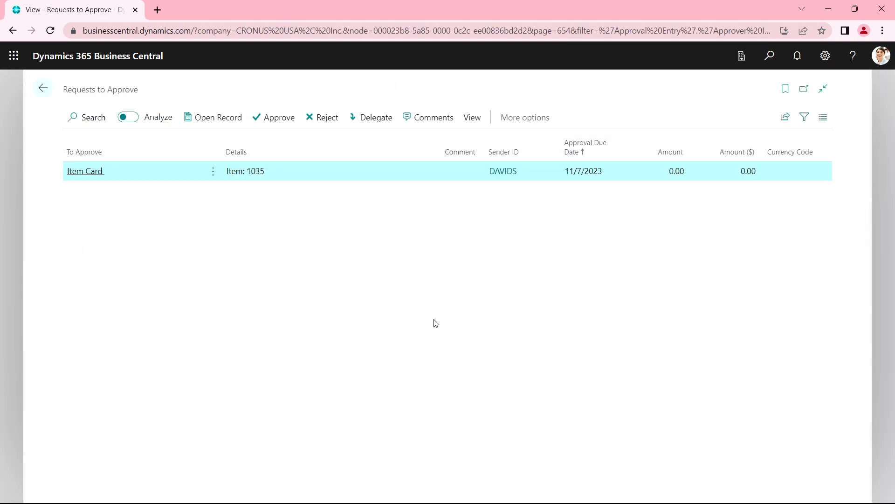
pyautogui.moveTo(218, 112)
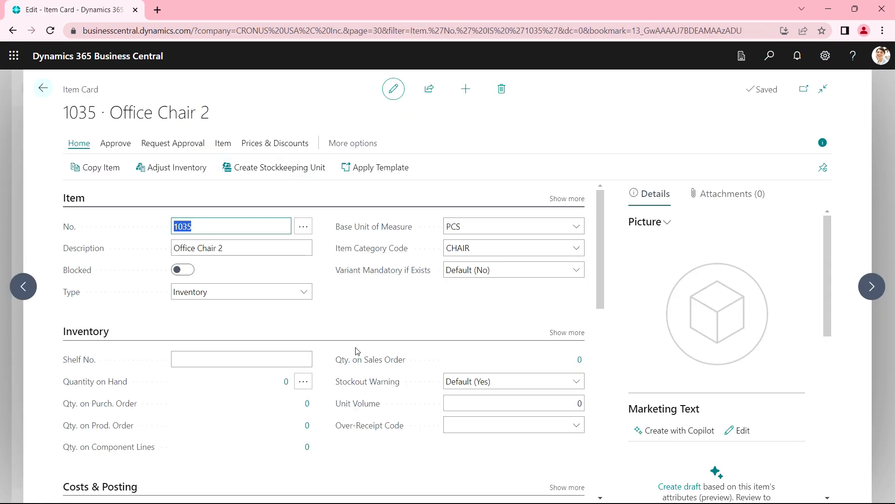
# Show the approve and reject actions for the item 1035 · Office Chair 2 request
pyautogui.click(116, 144)
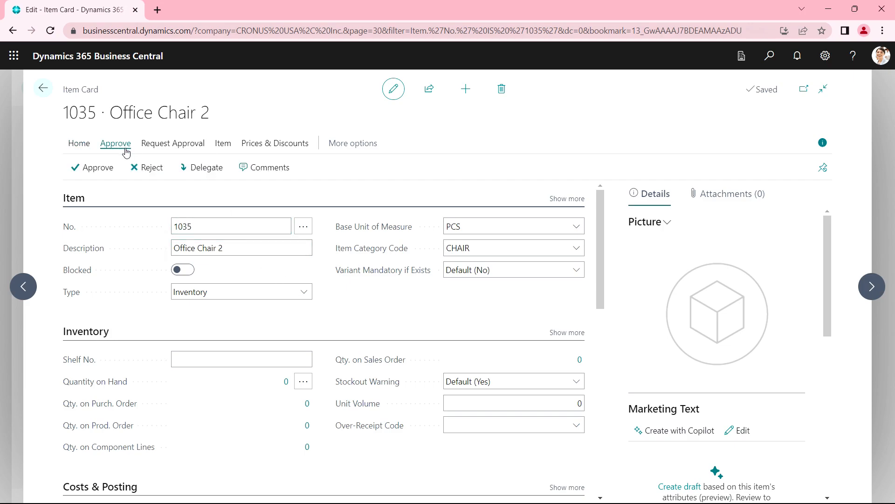
pyautogui.moveTo(208, 175)
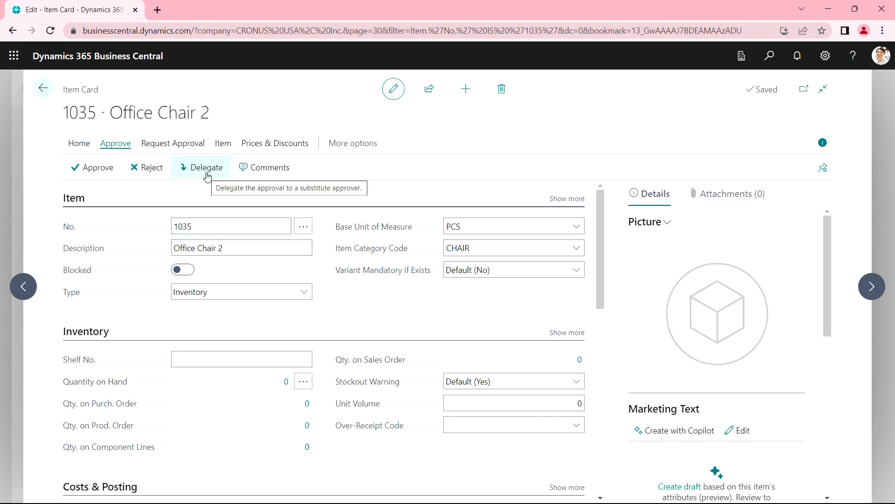
pyautogui.moveTo(270, 172)
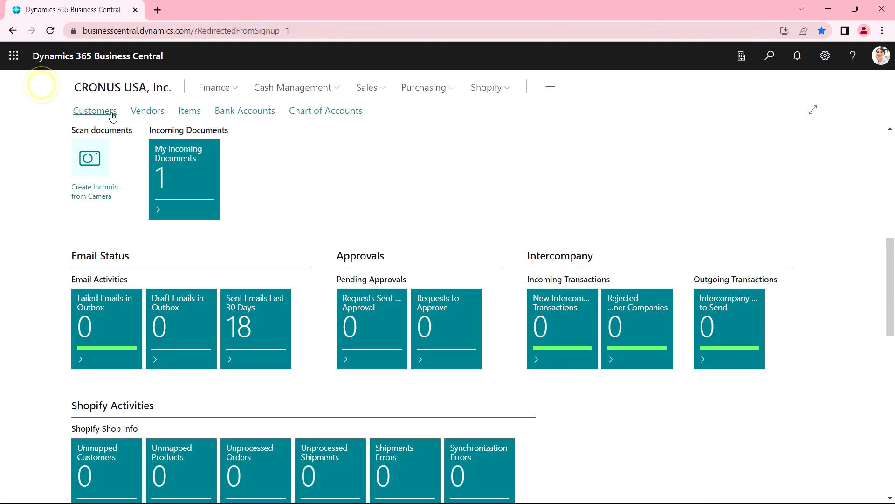
pyautogui.moveTo(111, 116)
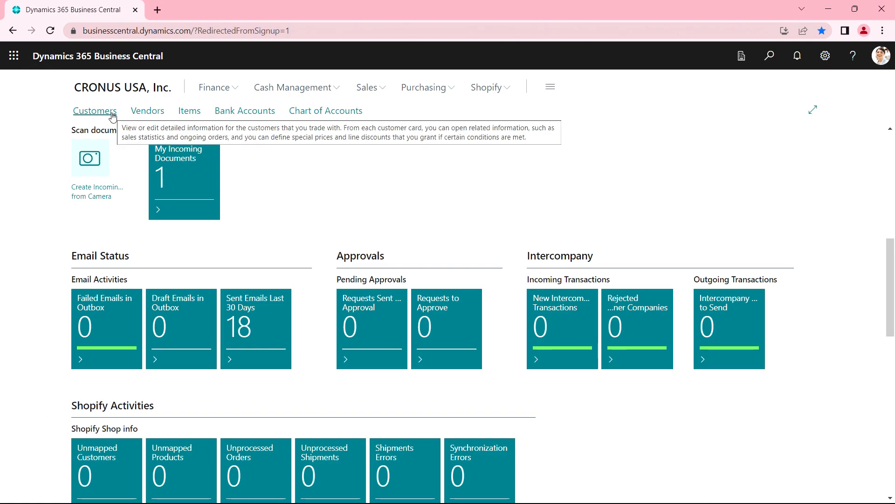